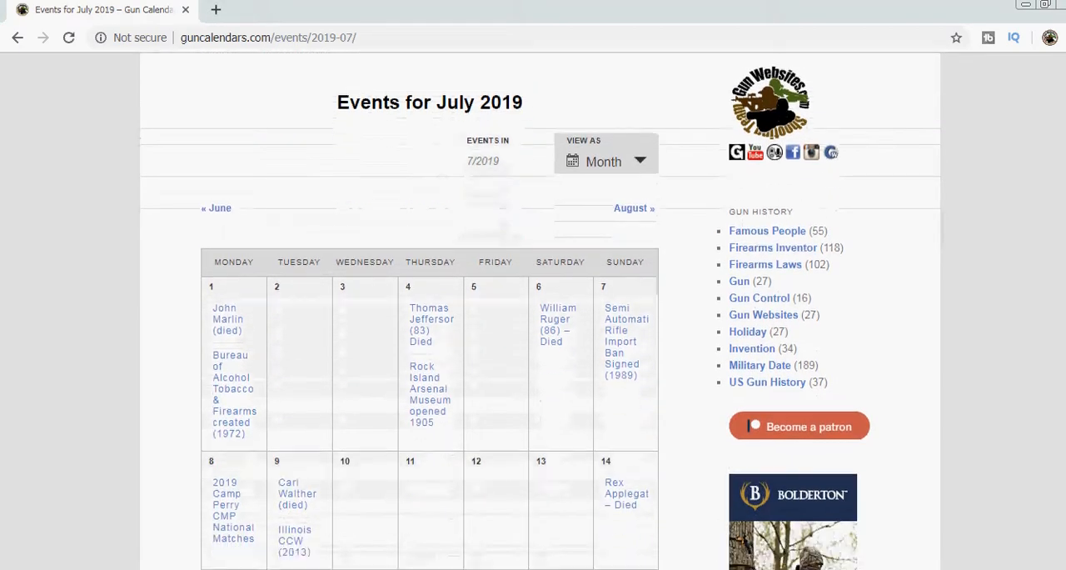
{"action": "scroll", "scroll_direction": "down", "scroll_amount": 3}
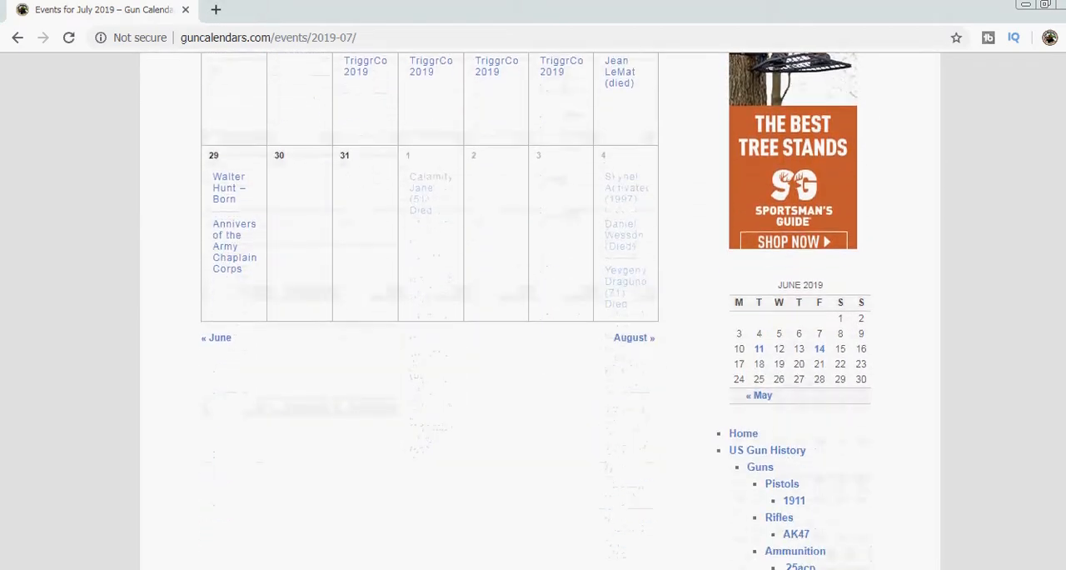
{"action": "scroll", "scroll_direction": "up", "scroll_amount": 3}
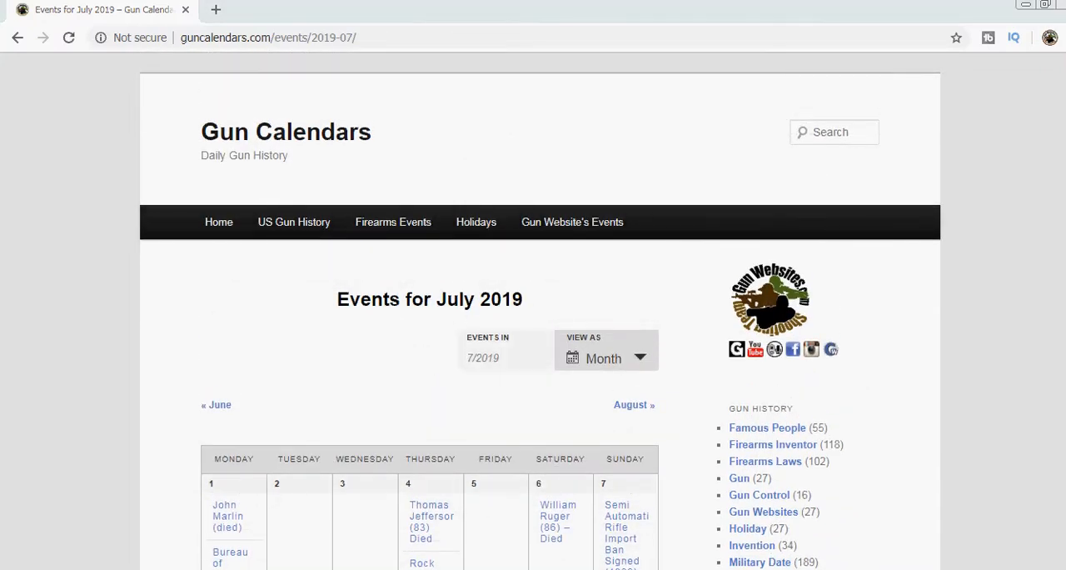
{"action": "scroll", "scroll_direction": "down", "scroll_amount": 3}
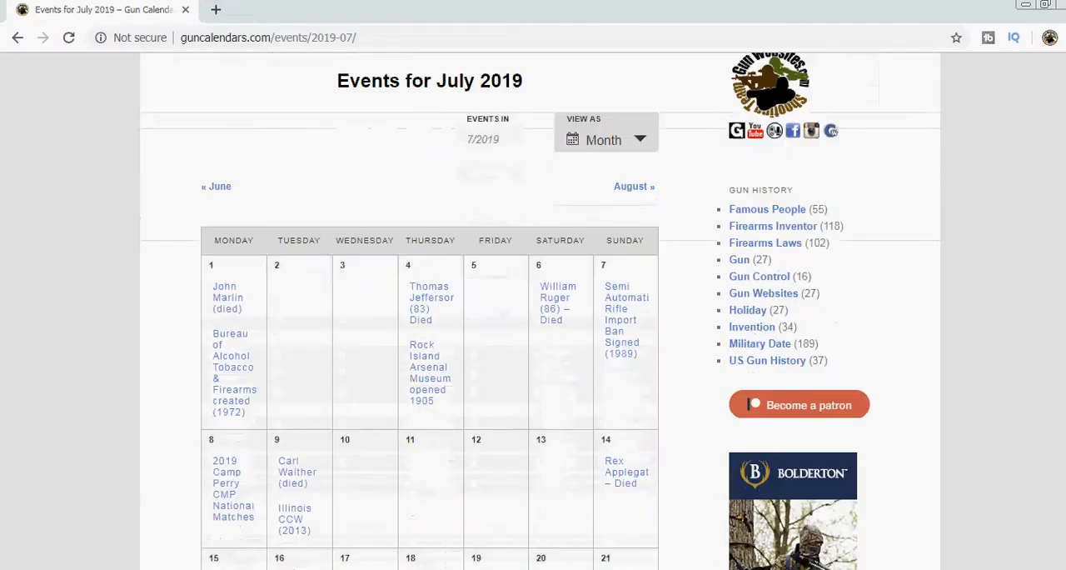
{"action": "scroll", "scroll_direction": "down", "scroll_amount": 3}
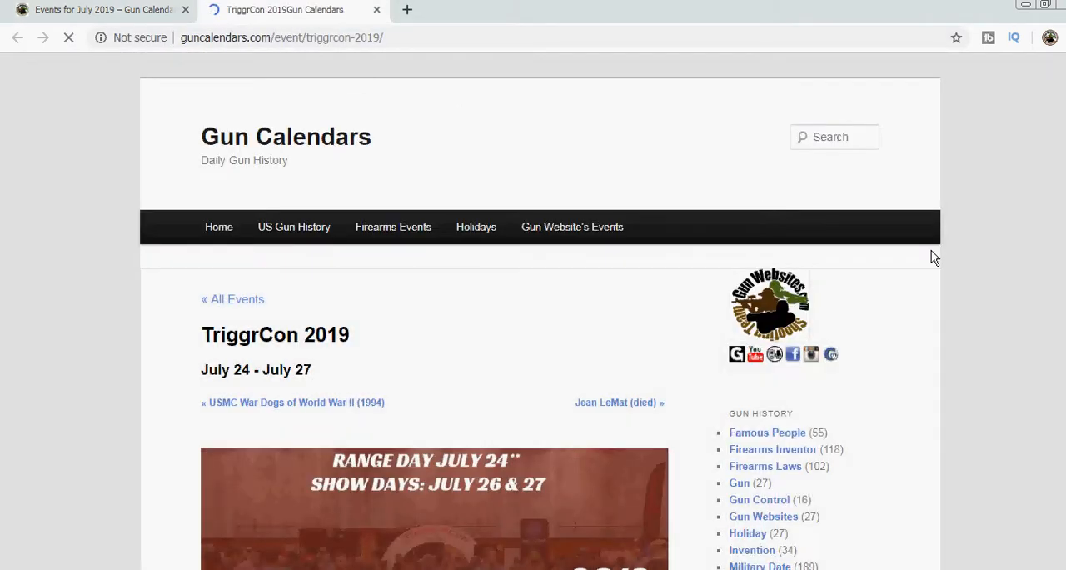
{"action": "scroll", "scroll_direction": "down", "scroll_amount": 3}
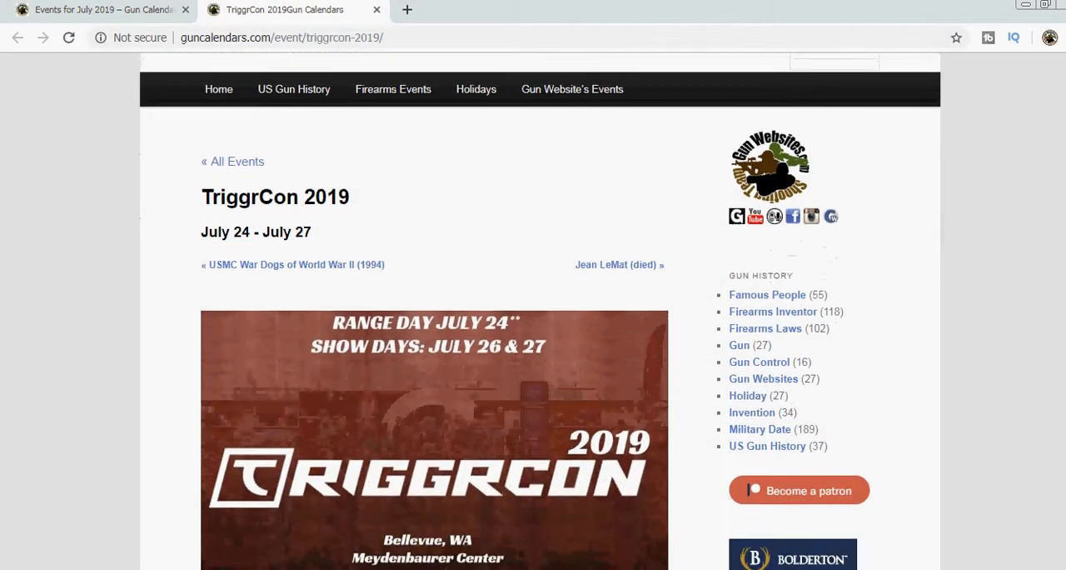
{"action": "scroll", "scroll_direction": "down", "scroll_amount": 3}
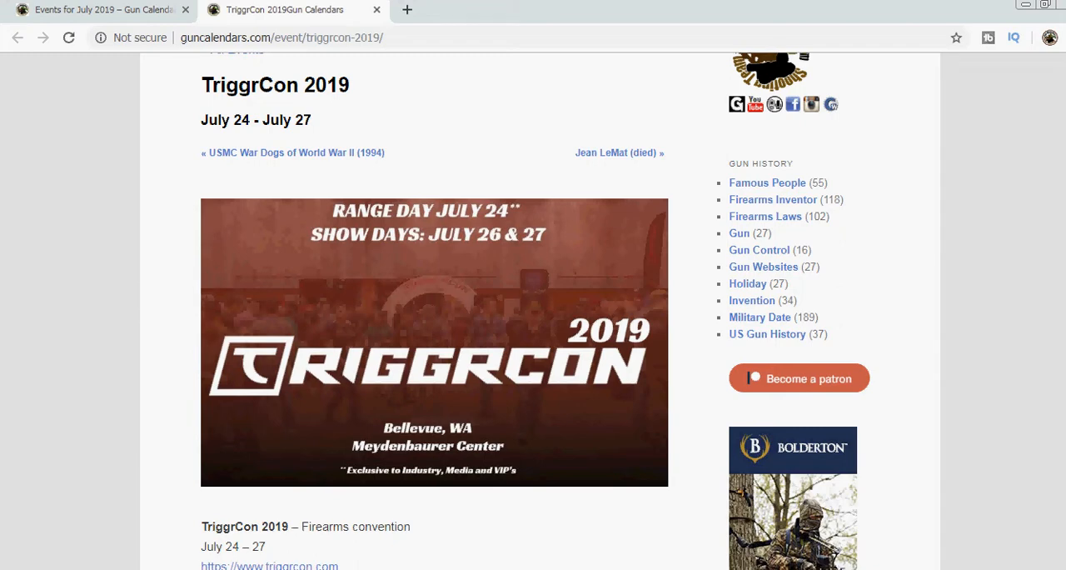
{"action": "scroll", "scroll_direction": "down", "scroll_amount": 3}
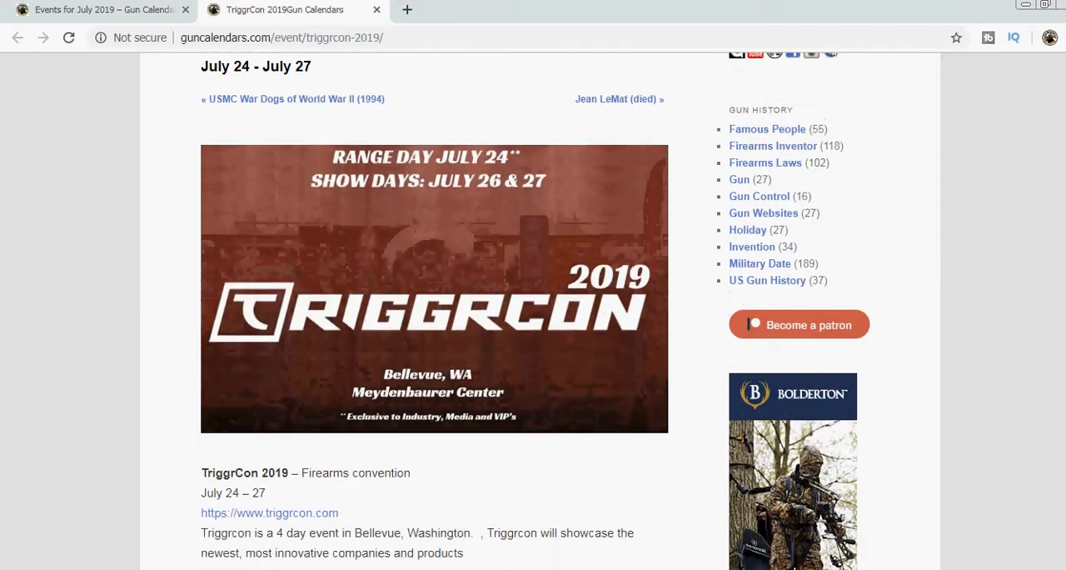
{"action": "scroll", "scroll_direction": "up", "scroll_amount": 3}
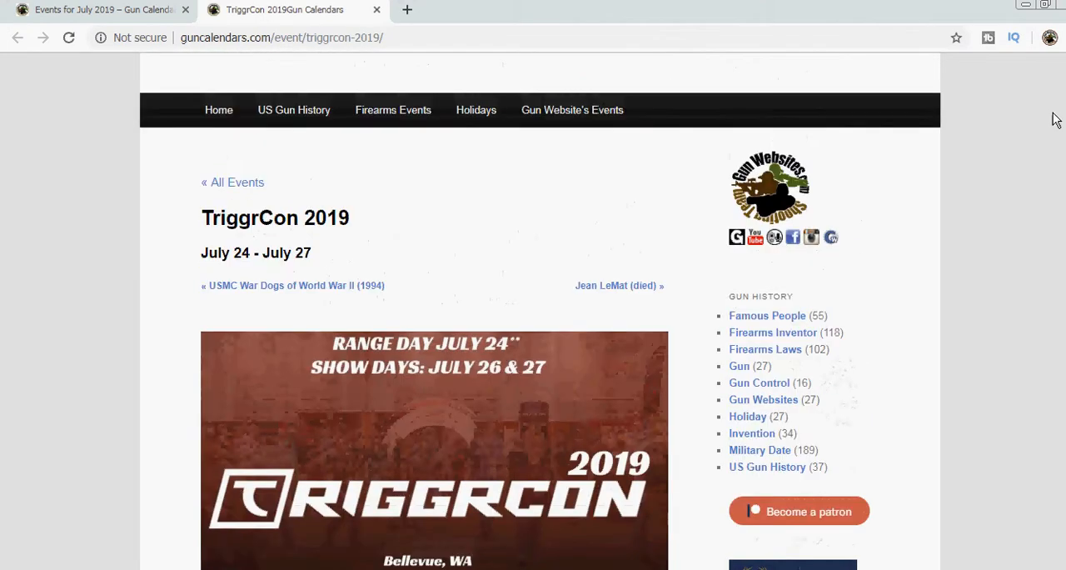
{"action": "left_click", "coordinate": [376, 10]}
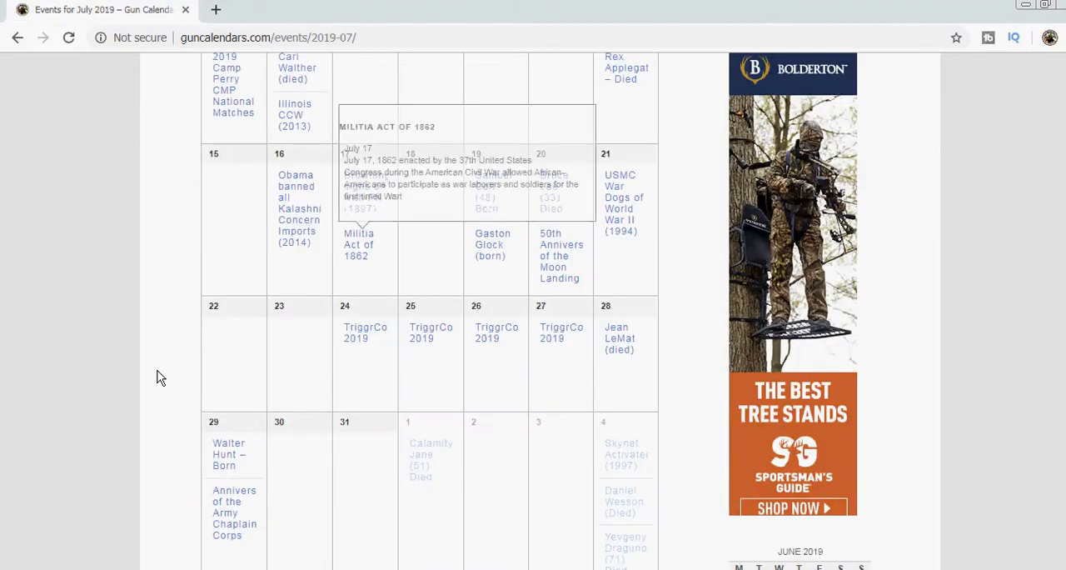
{"action": "mouse_move", "coordinate": [365, 331]}
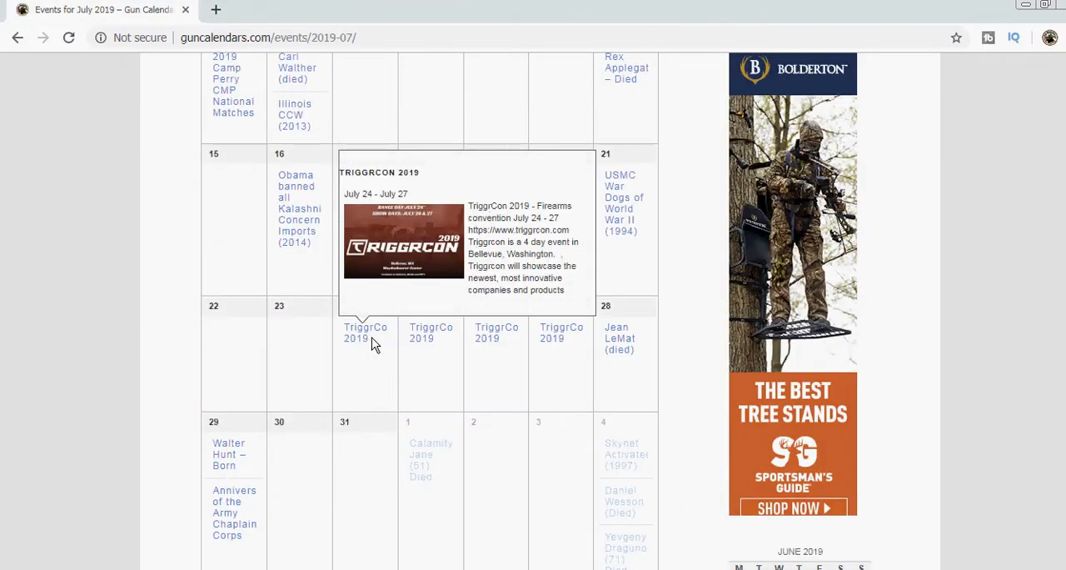
{"action": "mouse_move", "coordinate": [560, 343]}
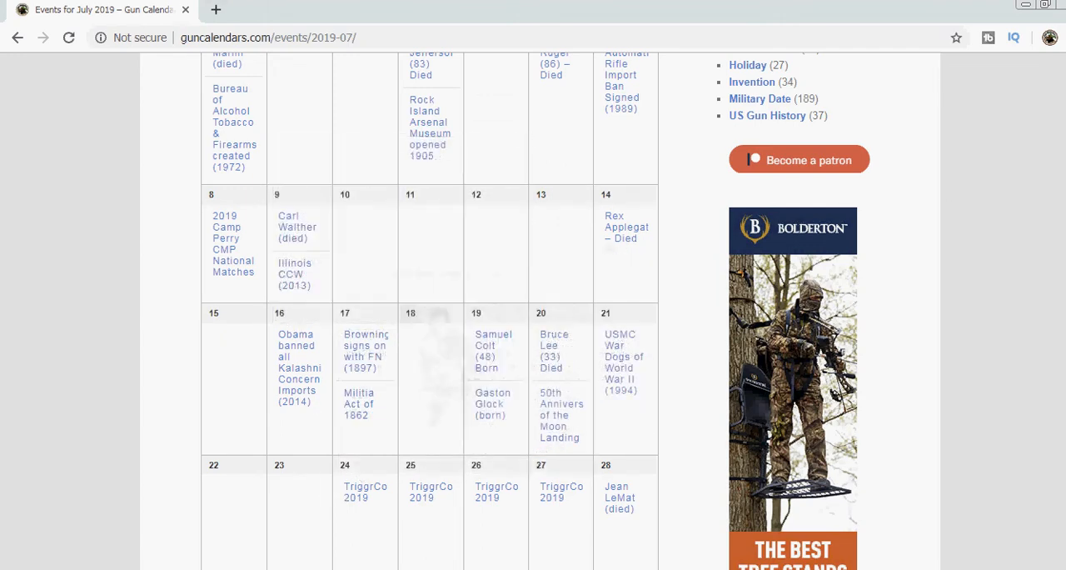
{"action": "scroll", "scroll_direction": "up", "scroll_amount": 3}
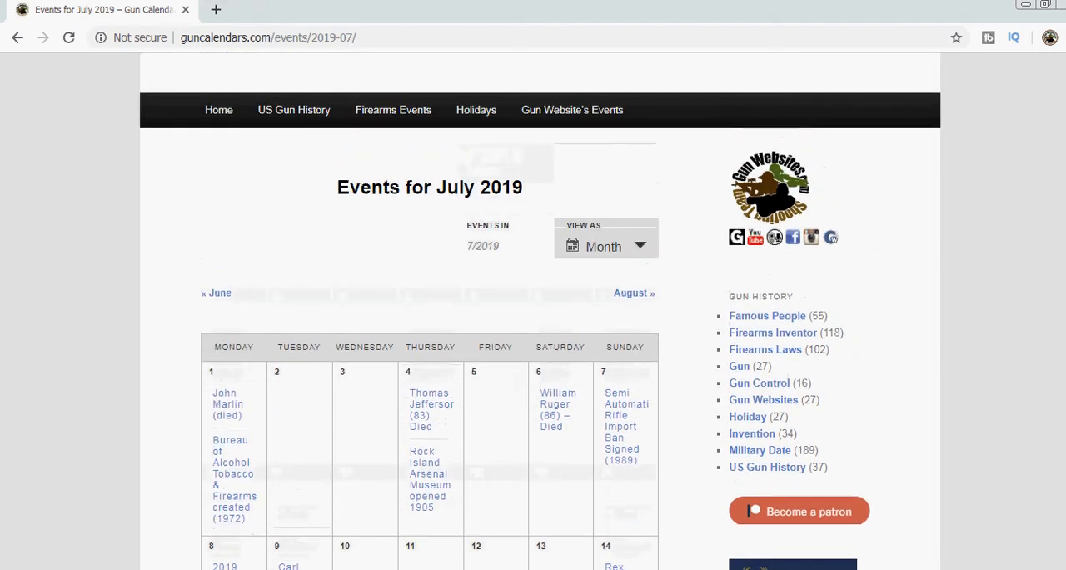
{"action": "scroll", "scroll_direction": "down", "scroll_amount": 3}
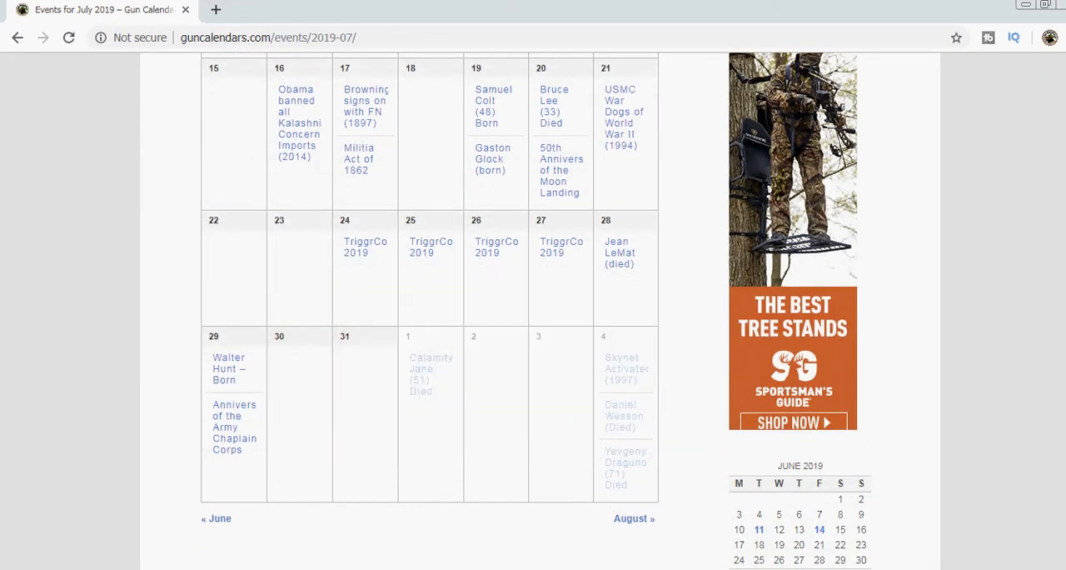
{"action": "scroll", "scroll_direction": "up", "scroll_amount": 3}
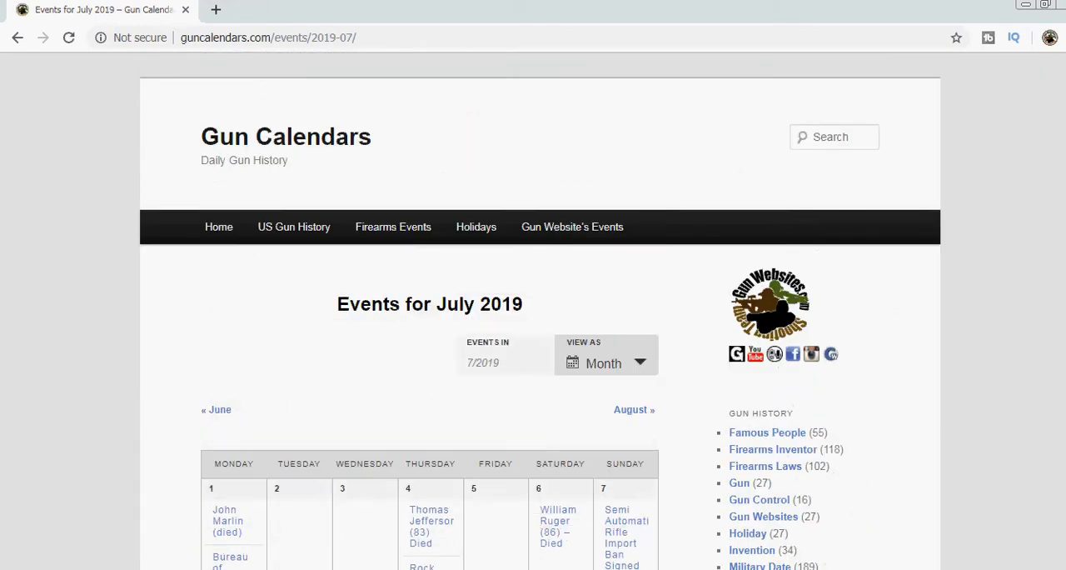